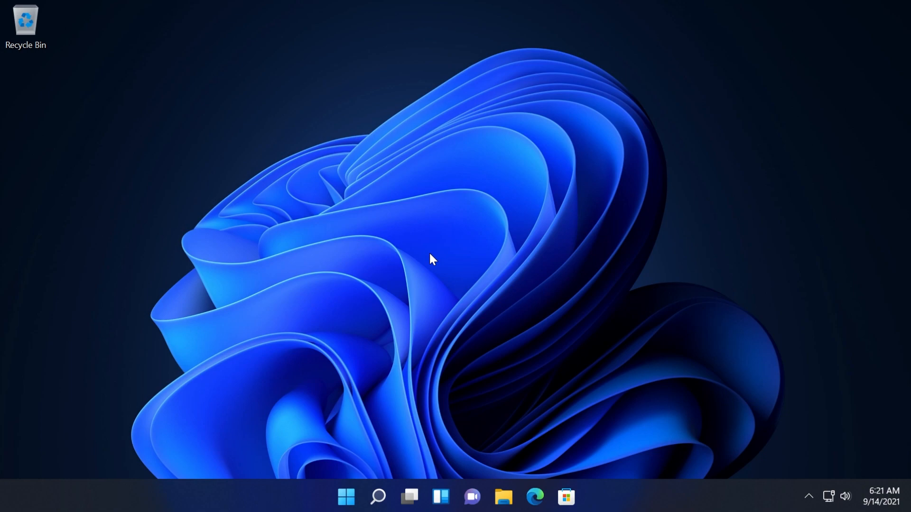
# - Search Windows for "settings" so the Settings app shows as the best match
pyautogui.click(377, 496)
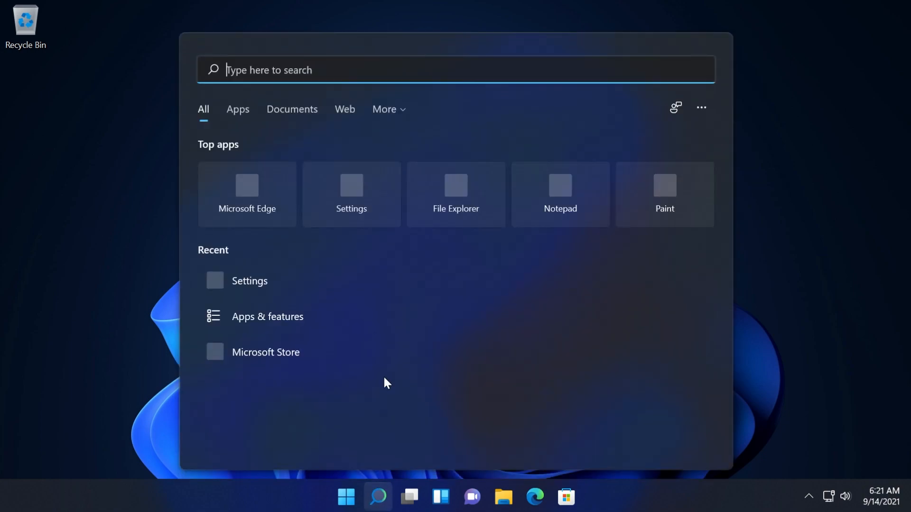
pyautogui.write('settings')
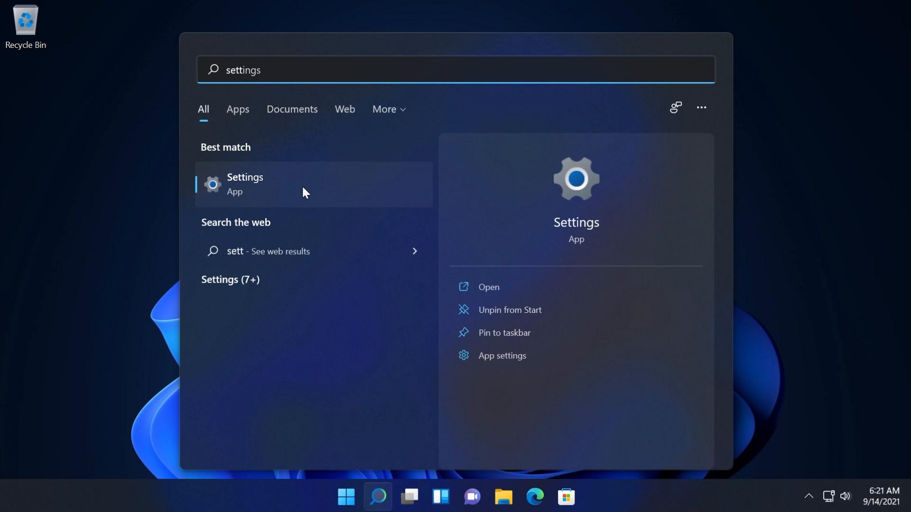
# - Go to Accounts > Sign-in options and expand PIN (Windows Hello), showing a password is required first
pyautogui.click(244, 184)
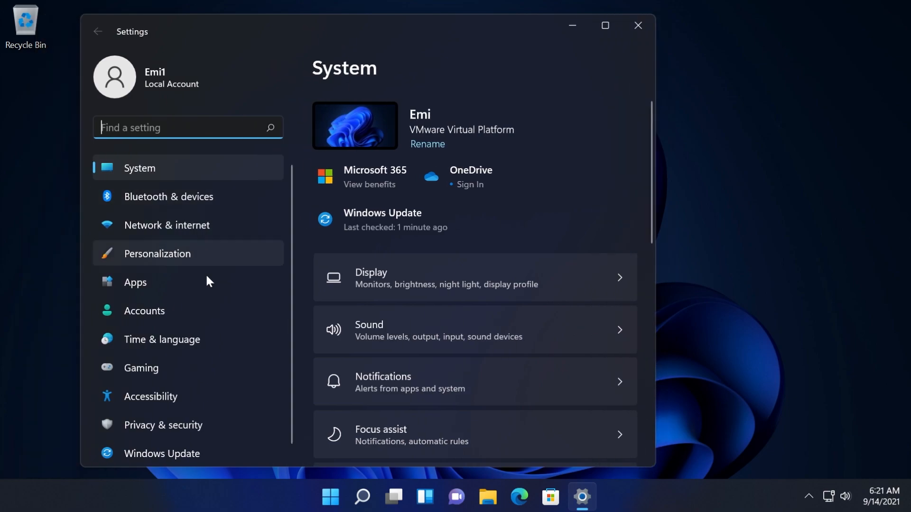
pyautogui.click(144, 311)
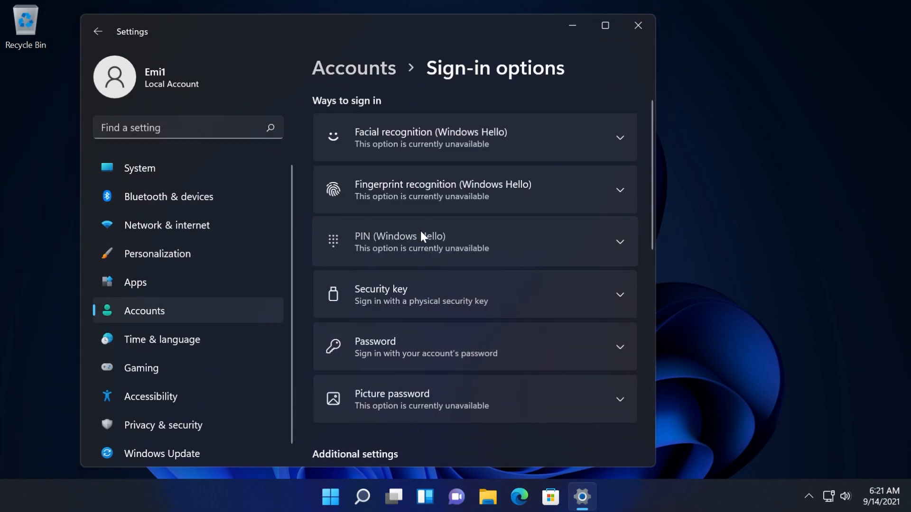
pyautogui.click(474, 241)
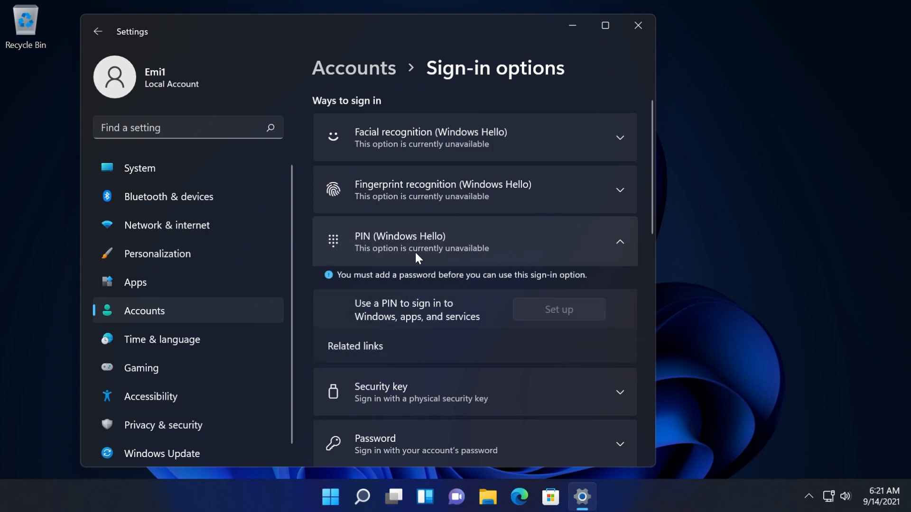
pyautogui.moveTo(396, 289)
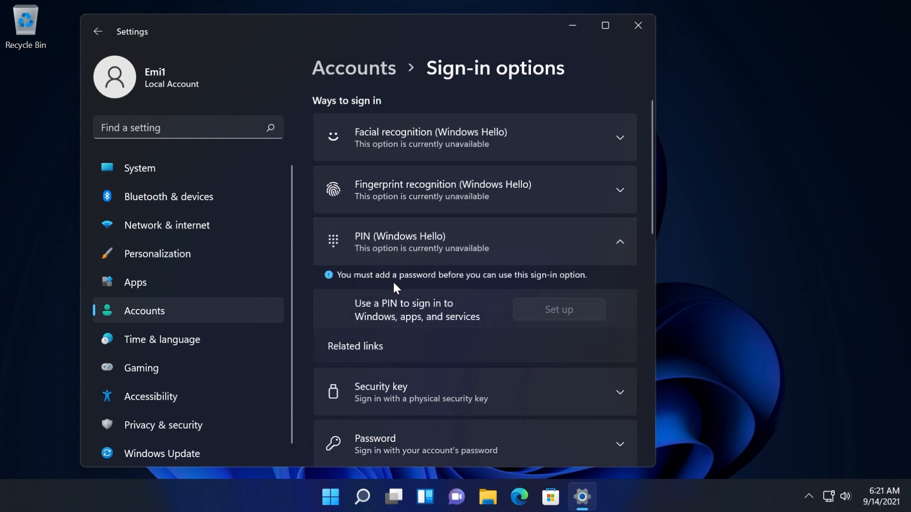
pyautogui.moveTo(568, 290)
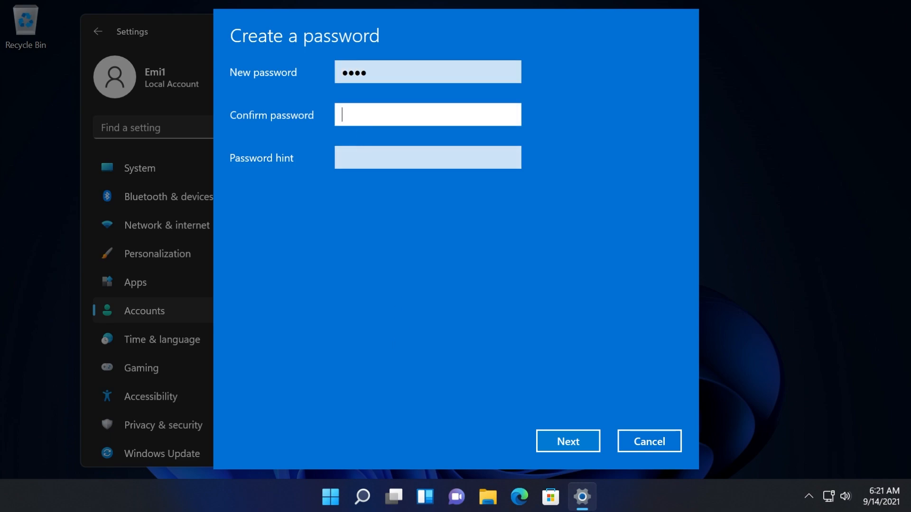
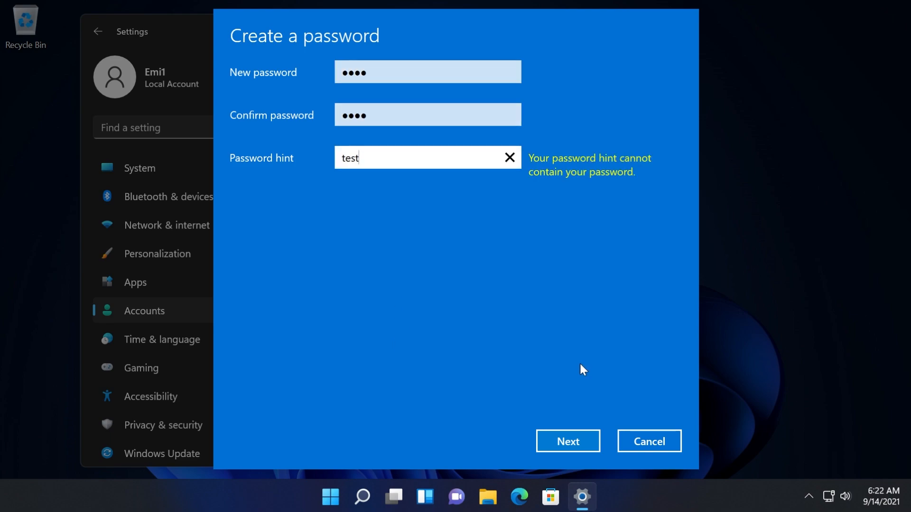
pyautogui.moveTo(567, 441)
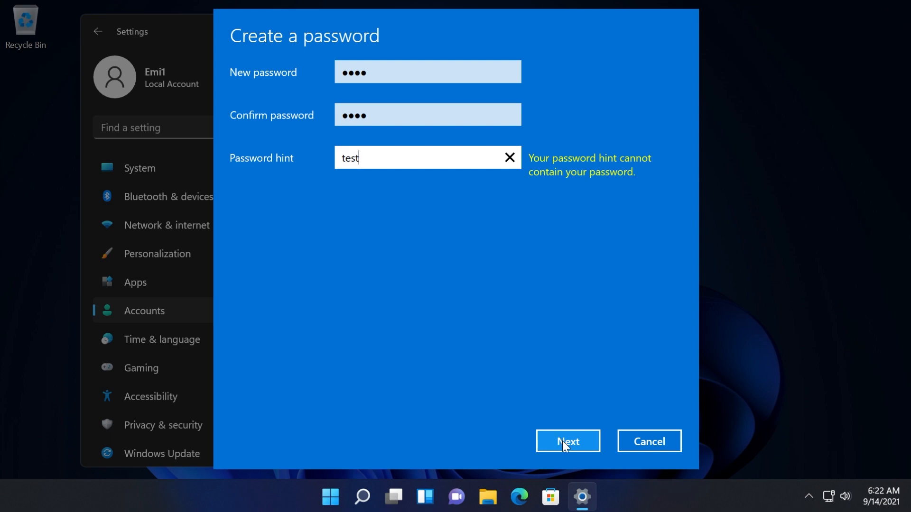
pyautogui.click(567, 441)
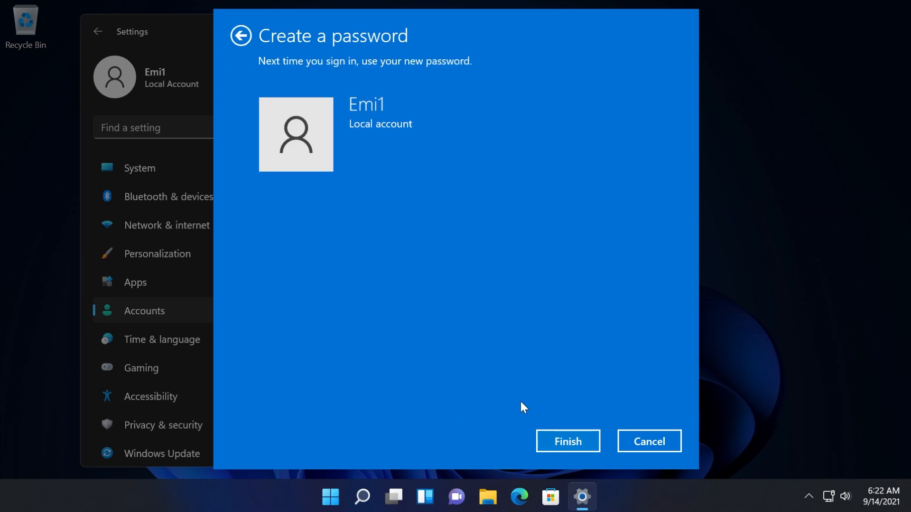
pyautogui.moveTo(410, 74)
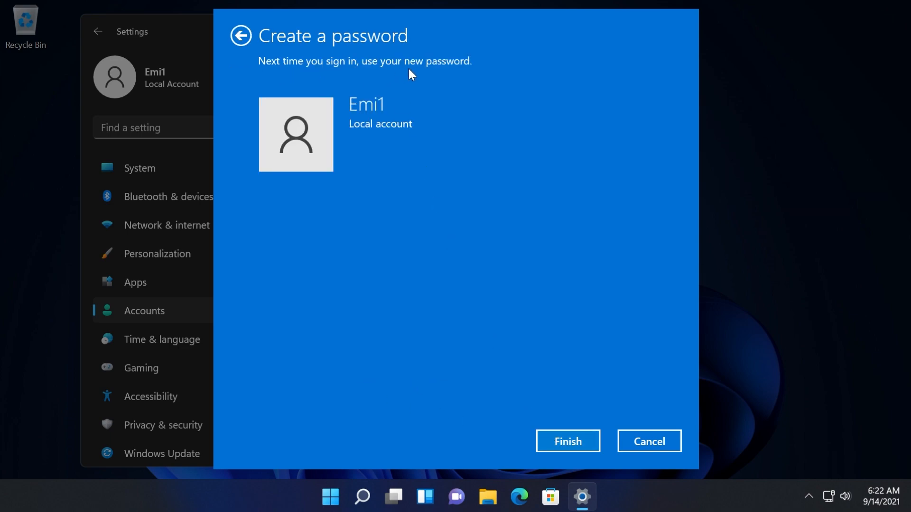
pyautogui.click(566, 441)
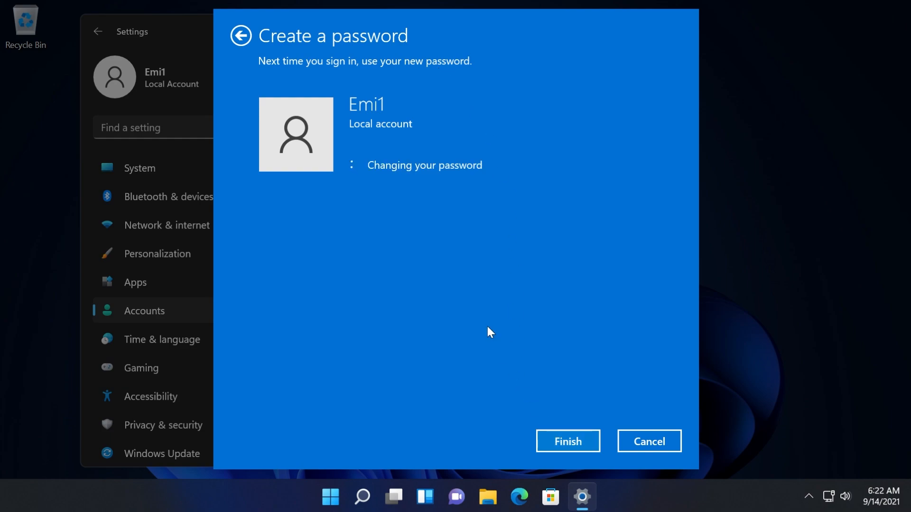
pyautogui.click(568, 442)
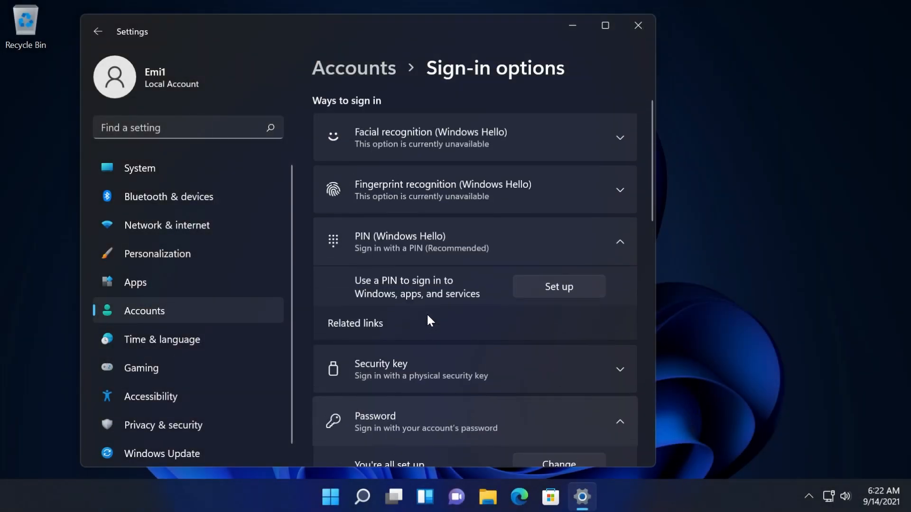
pyautogui.scroll(-3)
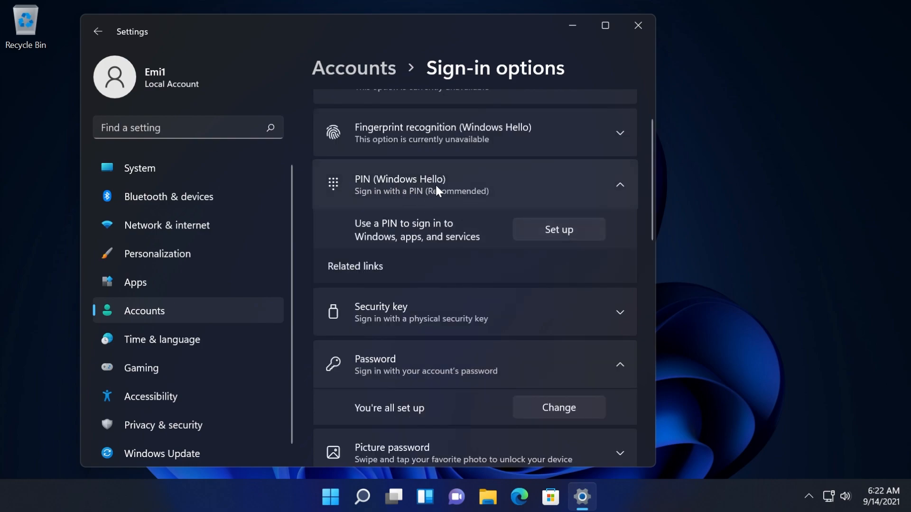
pyautogui.moveTo(458, 219)
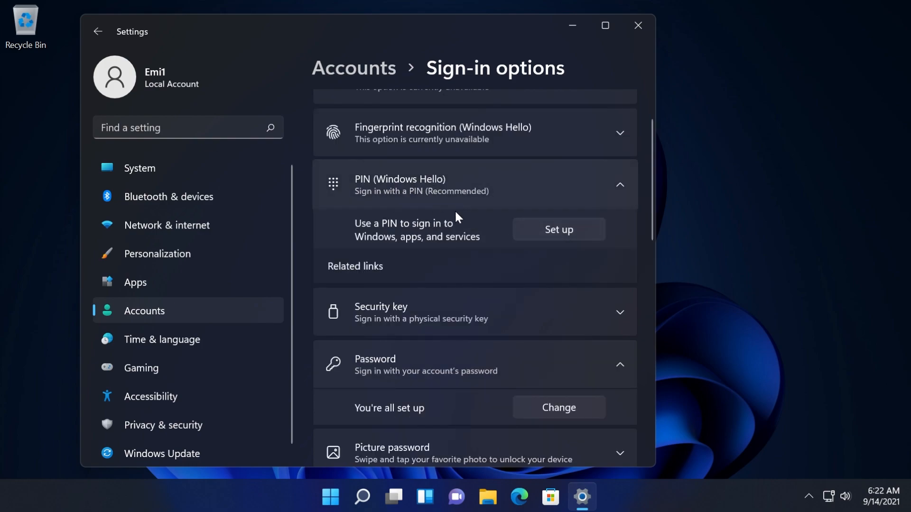
pyautogui.click(557, 229)
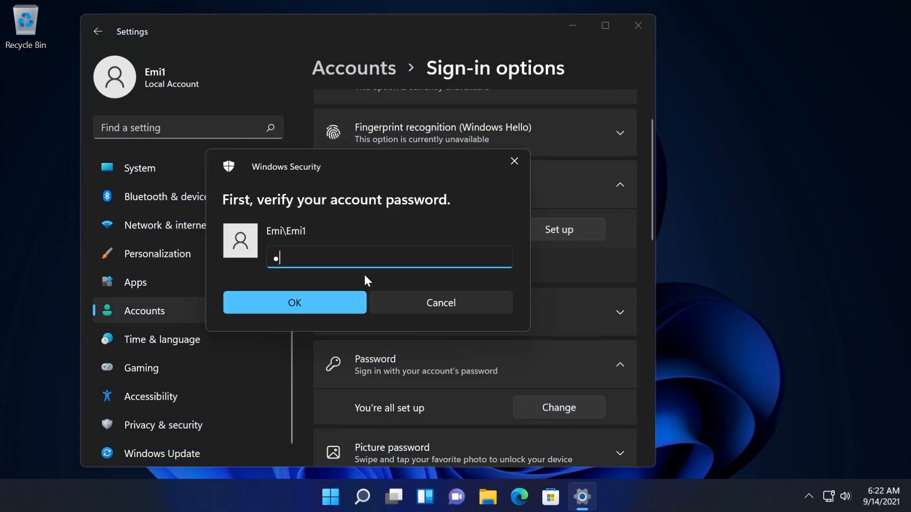
pyautogui.click(294, 303)
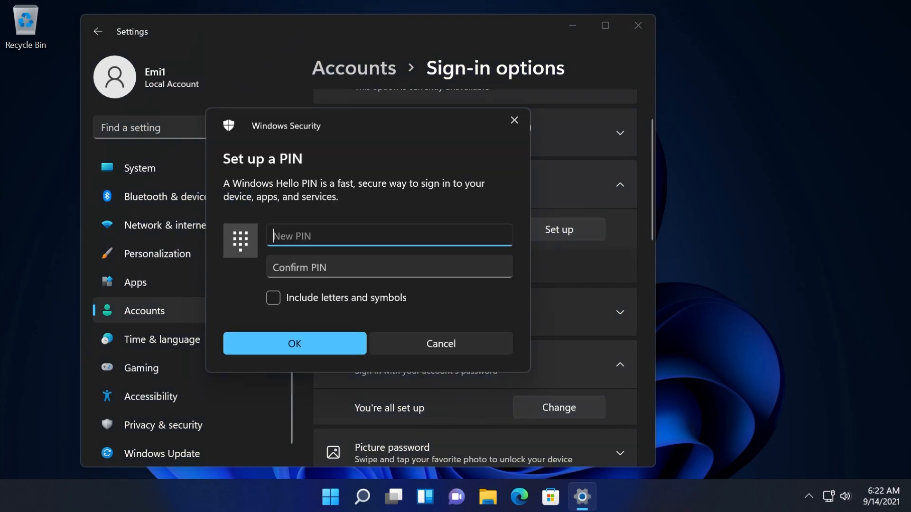
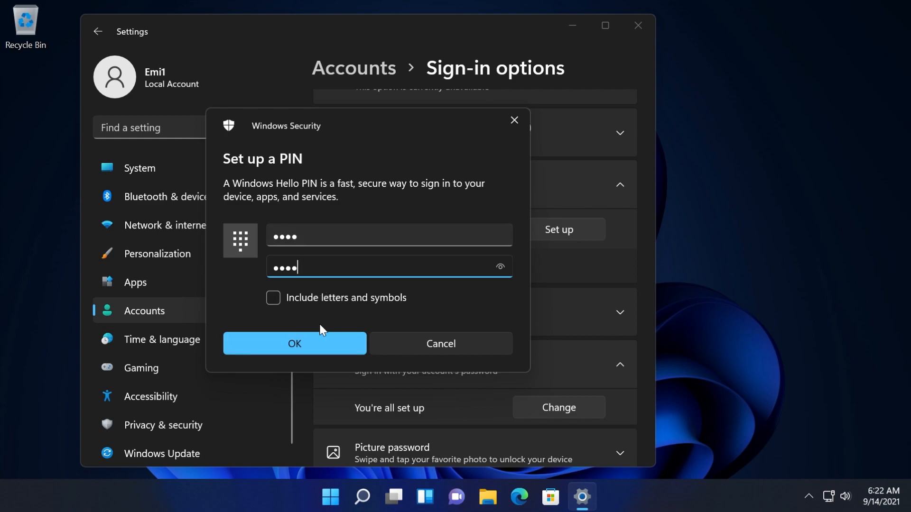
pyautogui.click(294, 343)
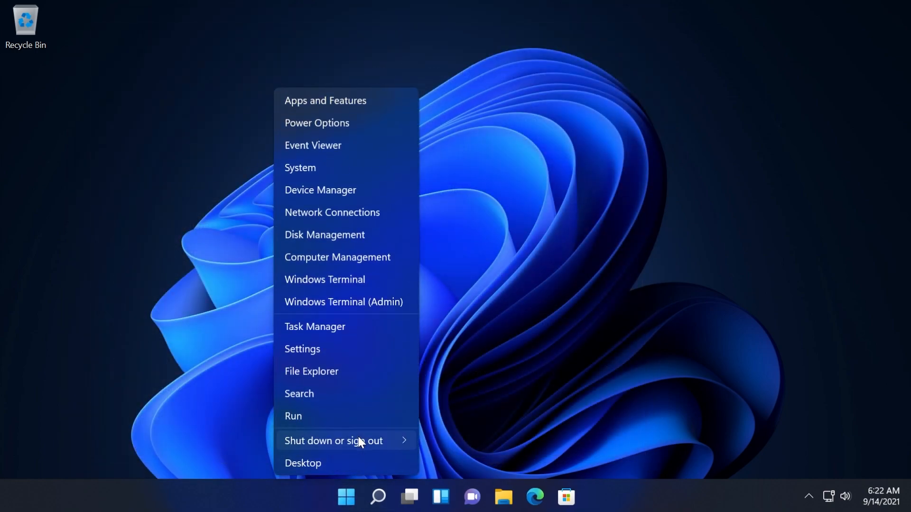
pyautogui.click(333, 440)
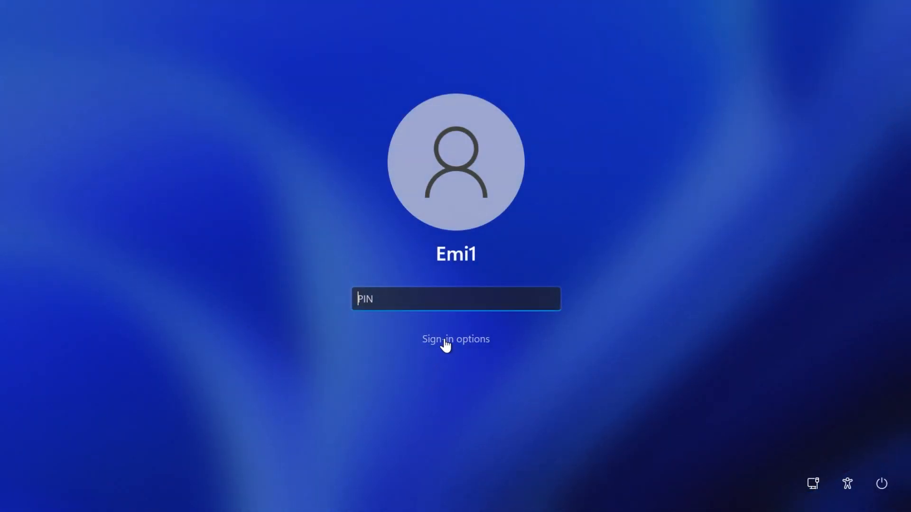
pyautogui.click(456, 338)
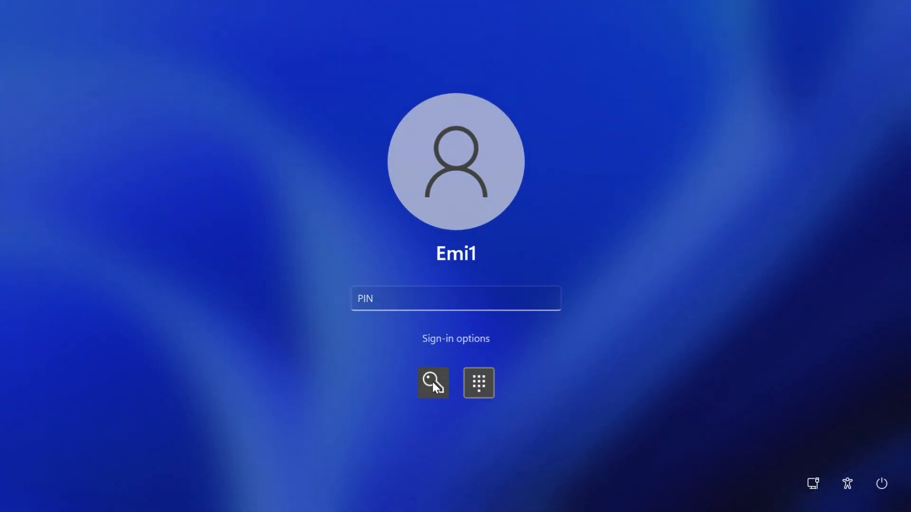
pyautogui.write('1')
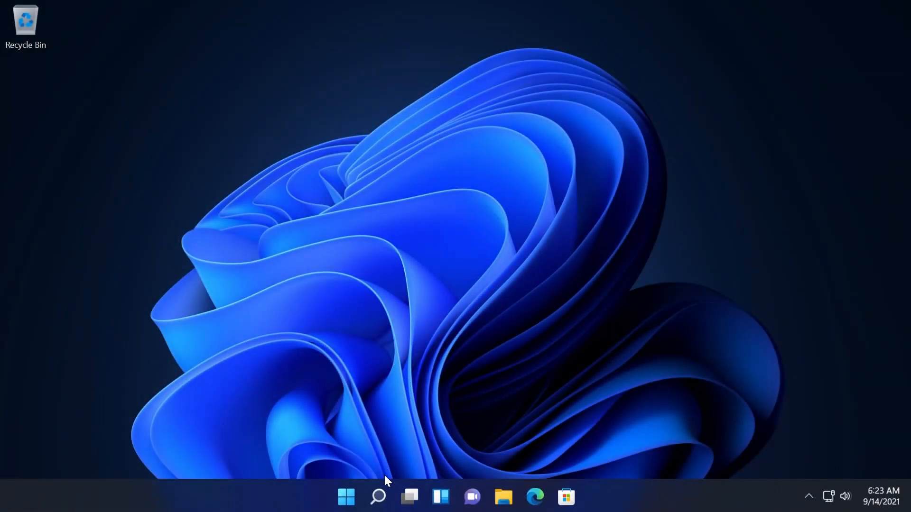
# - Remove the PIN from the account under Sign-in options and confirm the removal
pyautogui.click(377, 496)
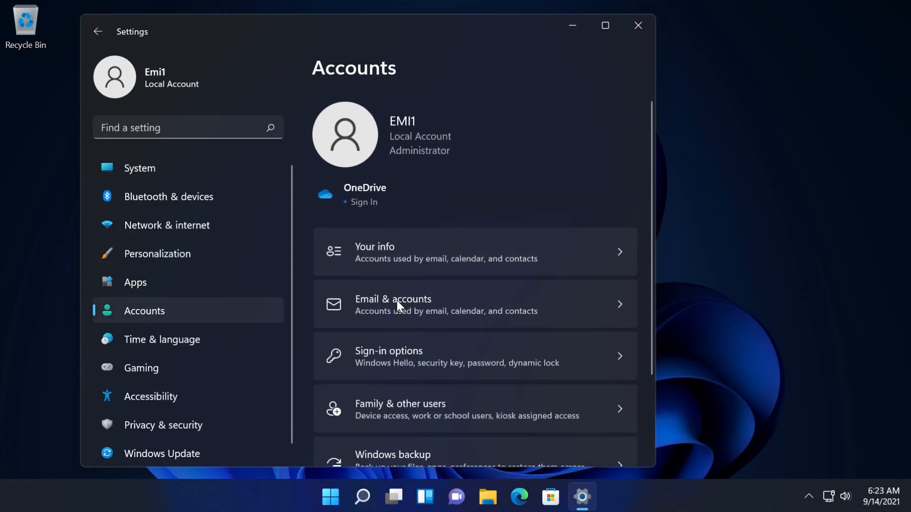
pyautogui.click(388, 355)
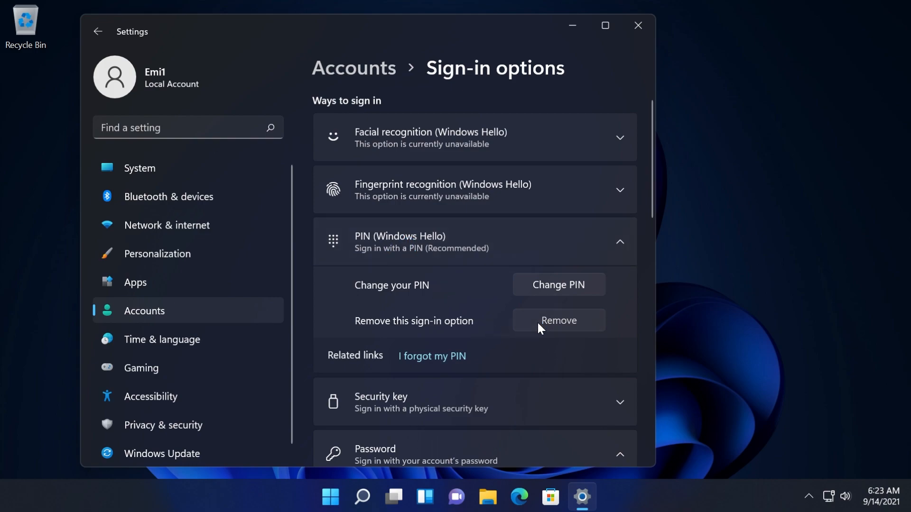
pyautogui.click(557, 320)
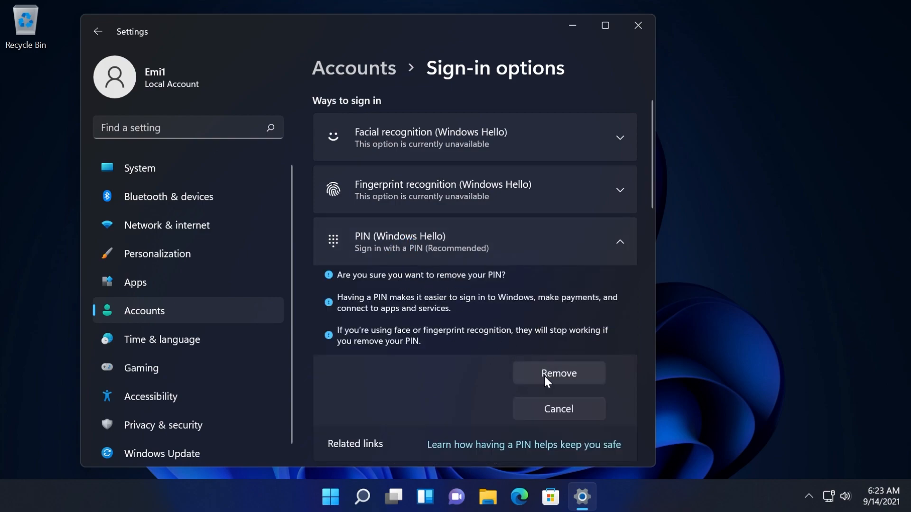
pyautogui.click(557, 373)
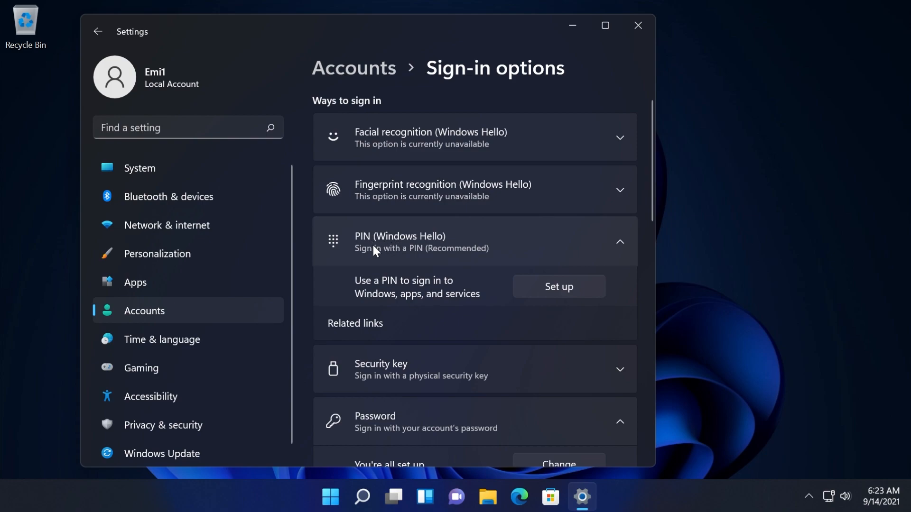
# - Change the account password, leaving the new password blank so the account has none
pyautogui.scroll(-3)
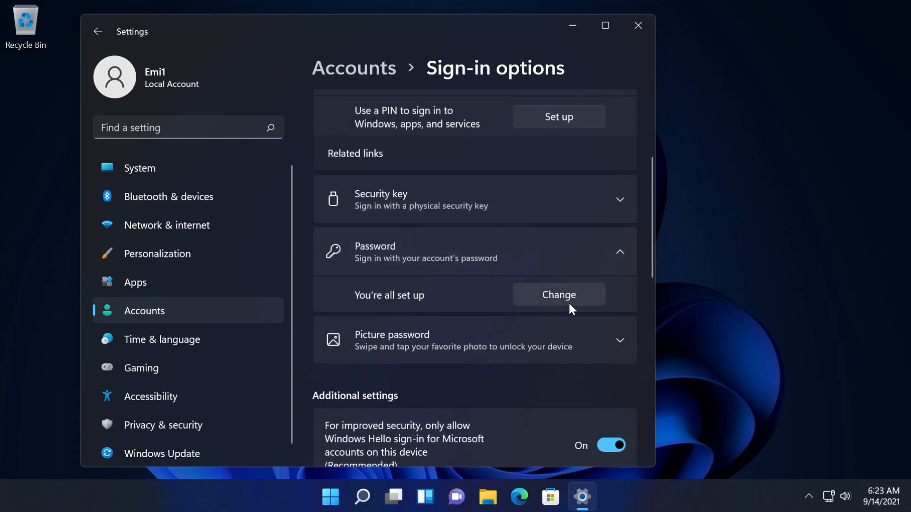
pyautogui.click(558, 294)
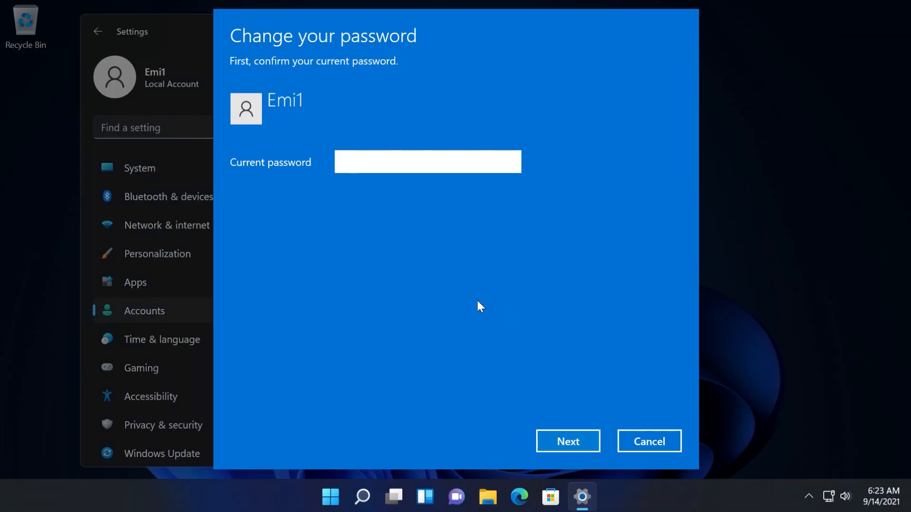
pyautogui.click(568, 441)
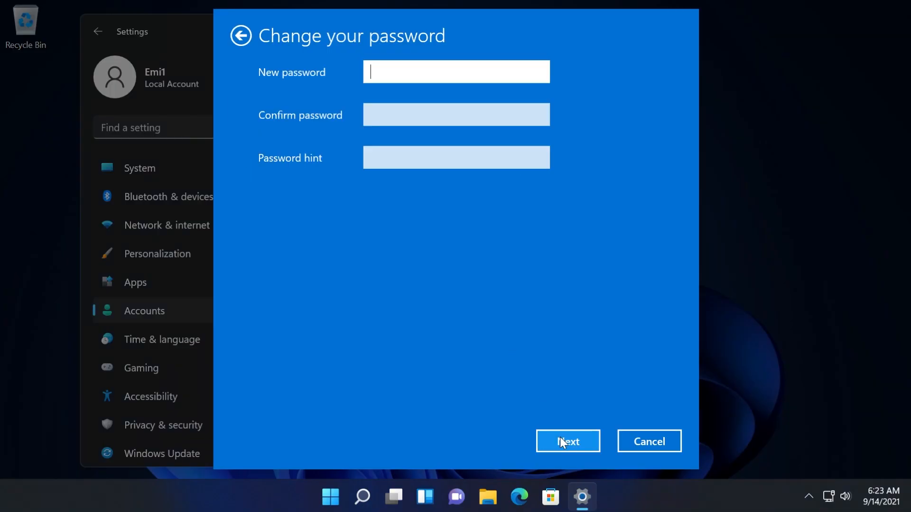
pyautogui.click(567, 441)
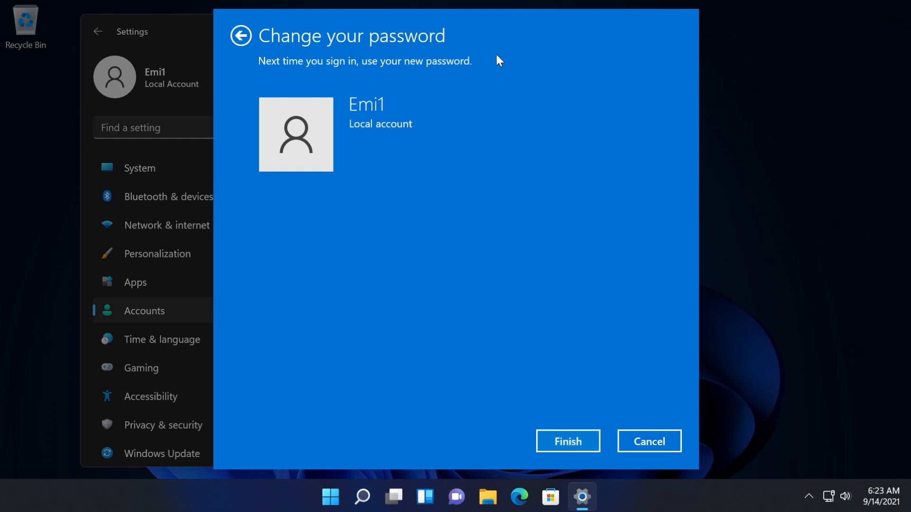
pyautogui.moveTo(361, 112)
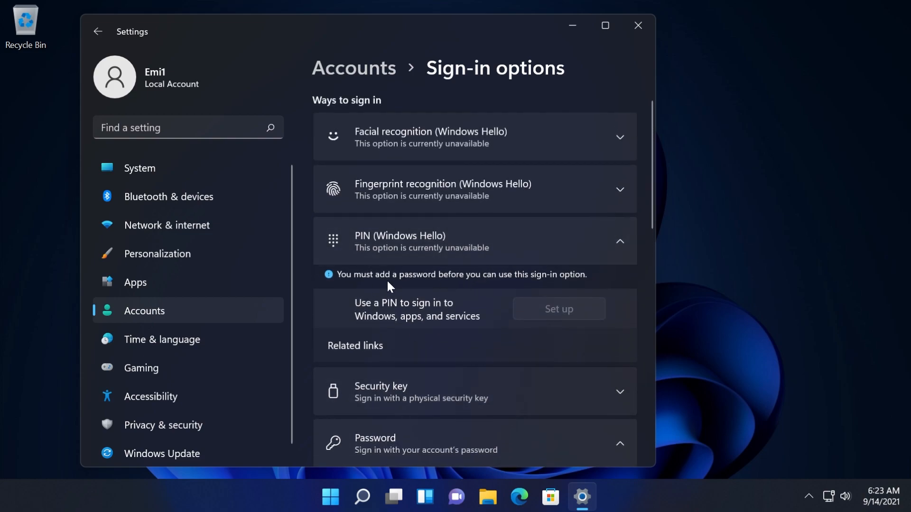
pyautogui.moveTo(405, 299)
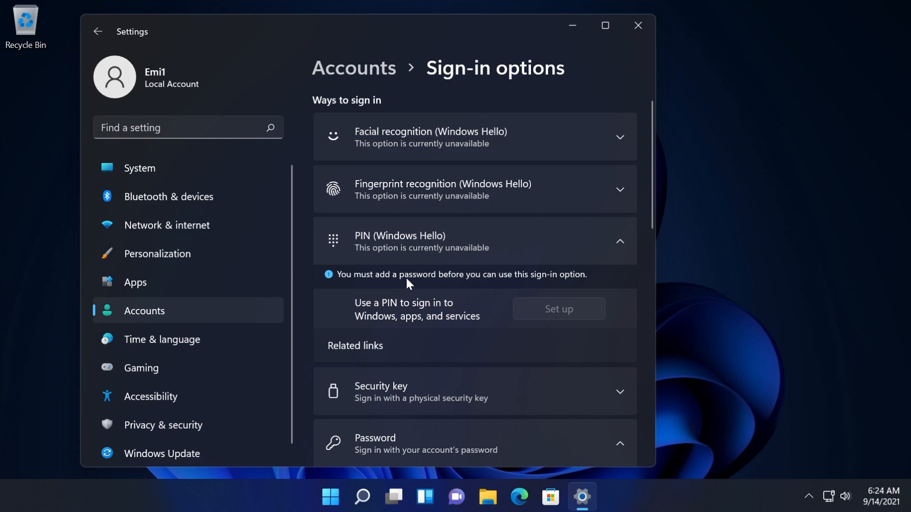
pyautogui.moveTo(569, 286)
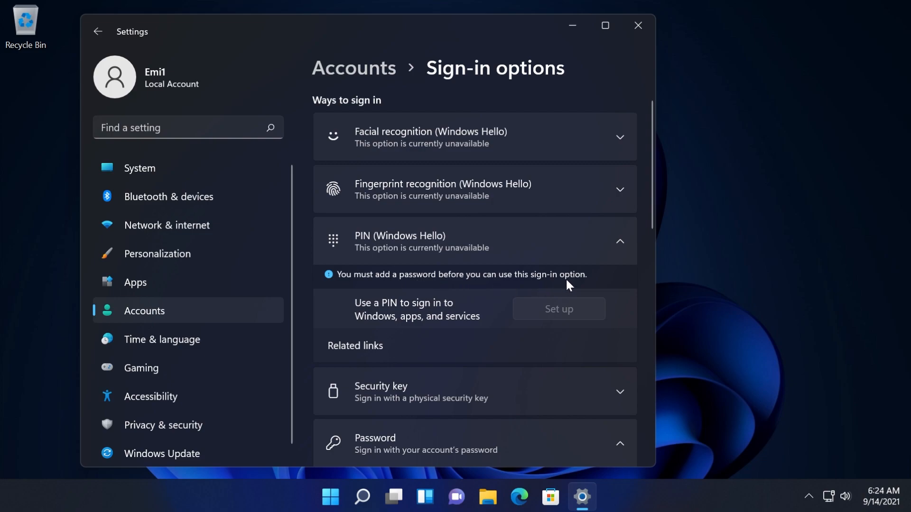
# - Sign out from the Start shortcuts and sign back in with the plain Sign in button
pyautogui.rightClick(346, 496)
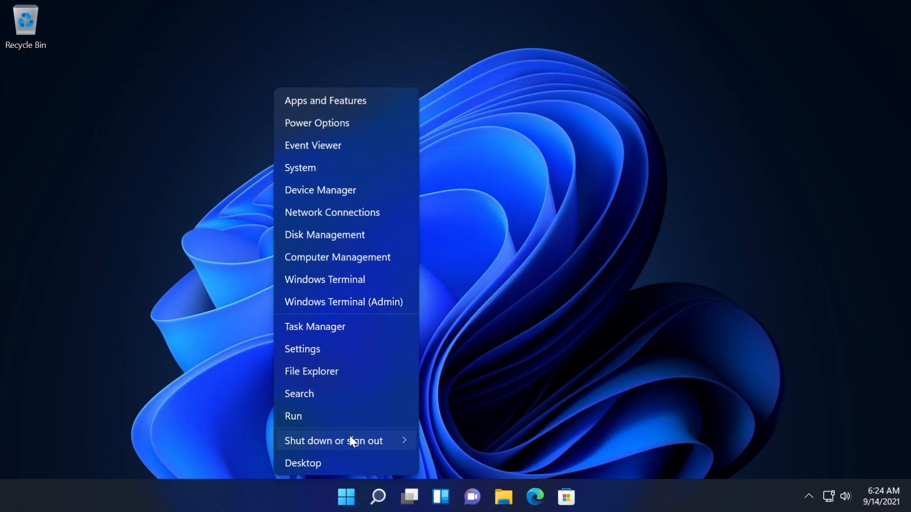
pyautogui.click(333, 440)
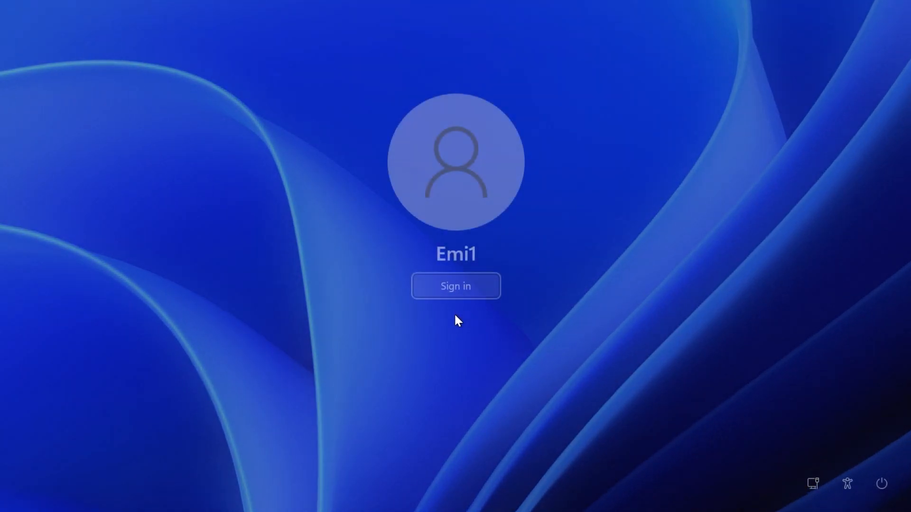
pyautogui.click(455, 285)
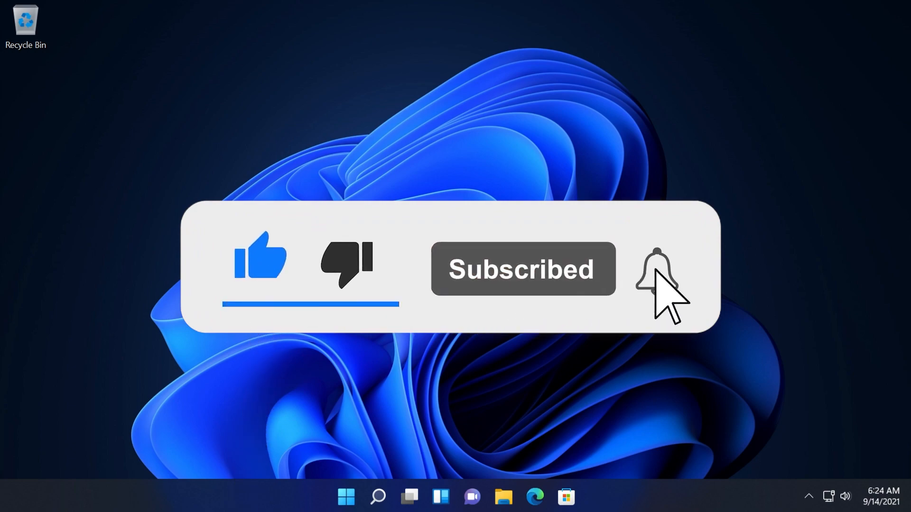
pyautogui.click(656, 268)
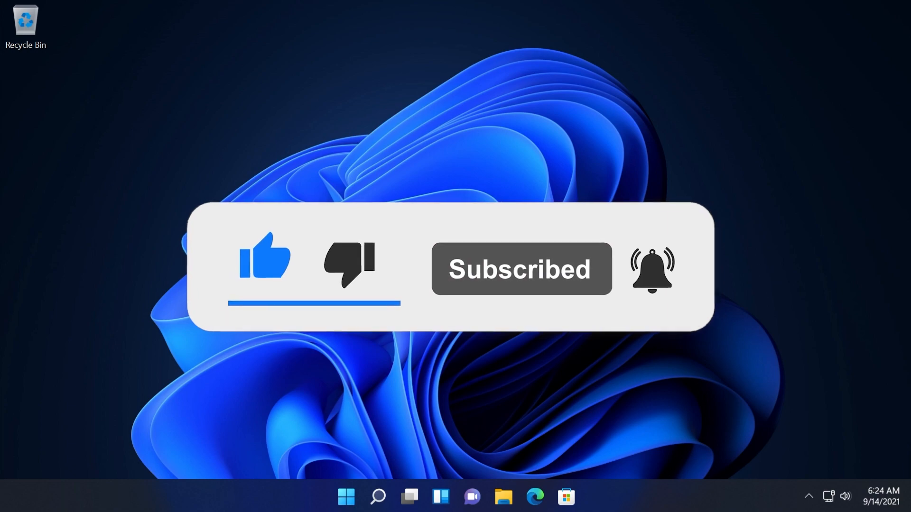